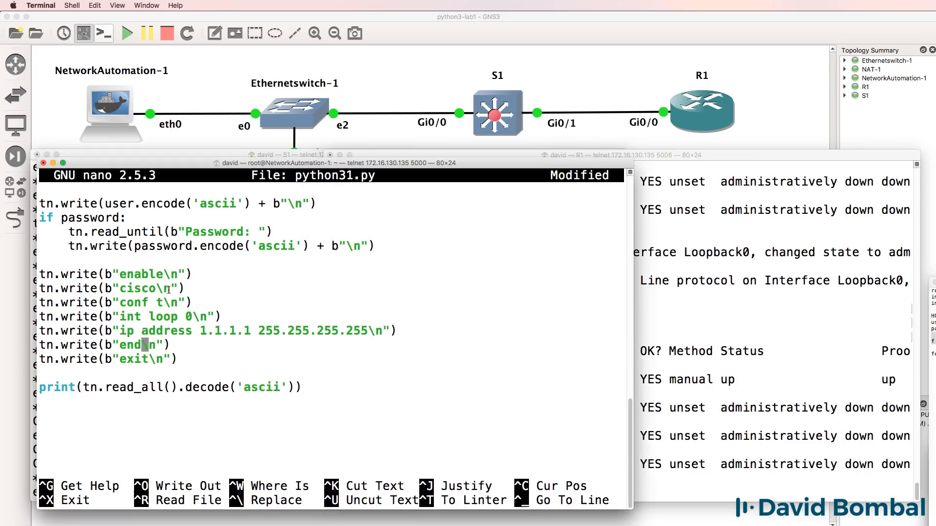
Step: Save python31.py, enable telnet debugging and show line status on R1, and start typing the run command
{"action": "key", "text": "ctrl+x"}
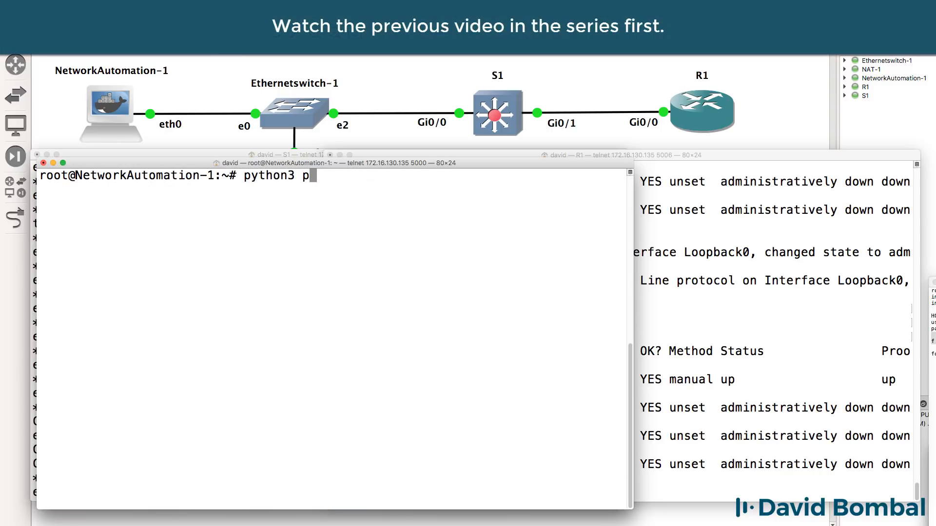
{"action": "type", "text": "ython31.pyt"}
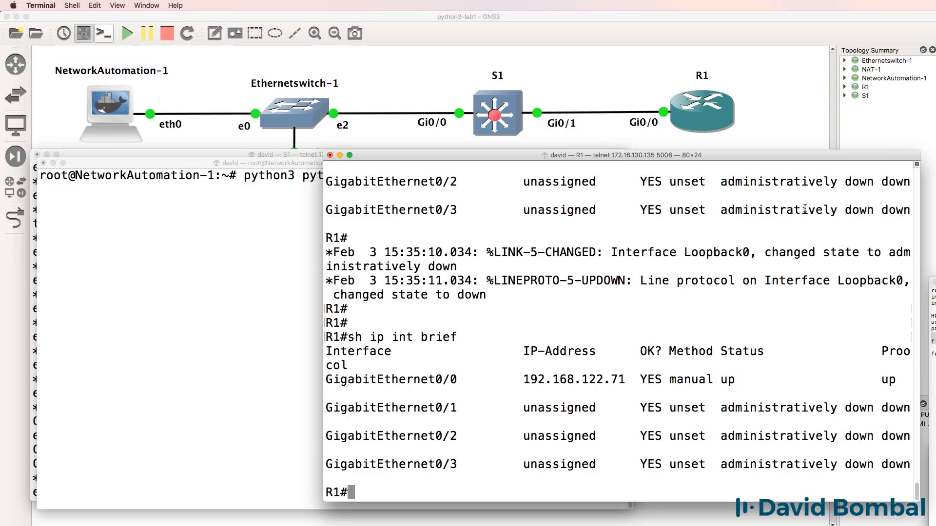
{"action": "type", "text": "debut telnet"}
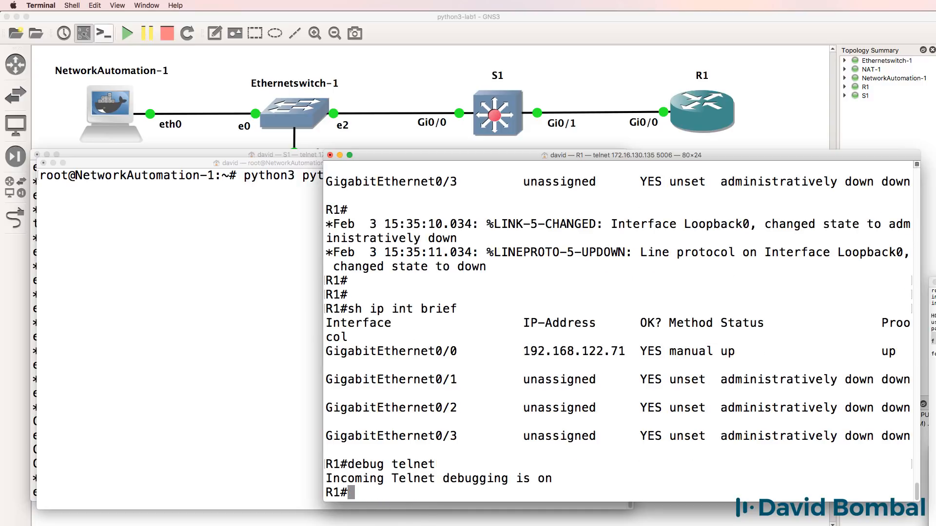
{"action": "type", "text": "sh line"}
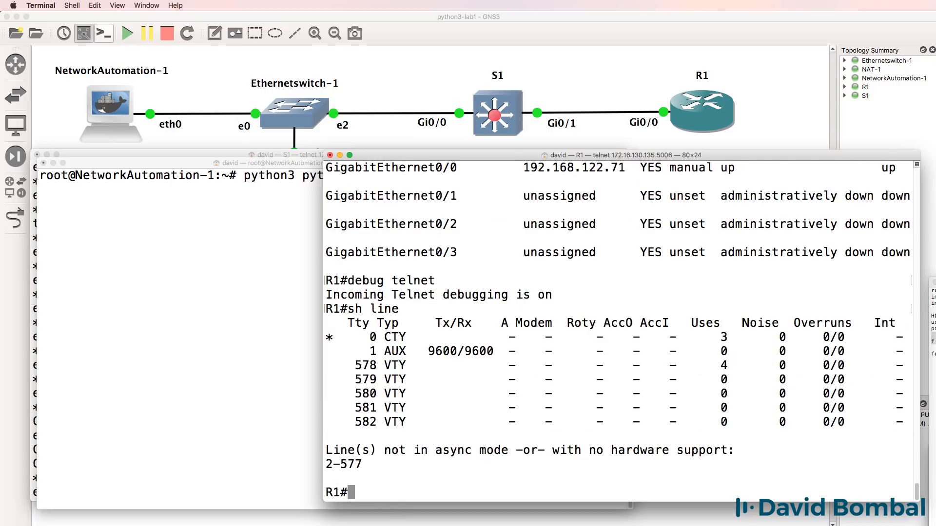
{"action": "mouse_move", "coordinate": [699, 216]}
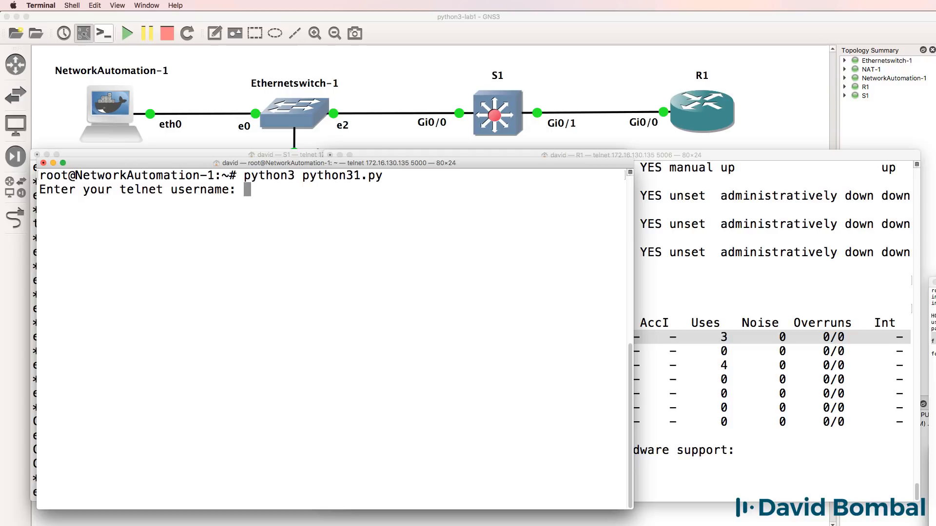
Step: Log the script into R1 as david and show R1's interface summary for Loopback0
{"action": "type", "text": "david"}
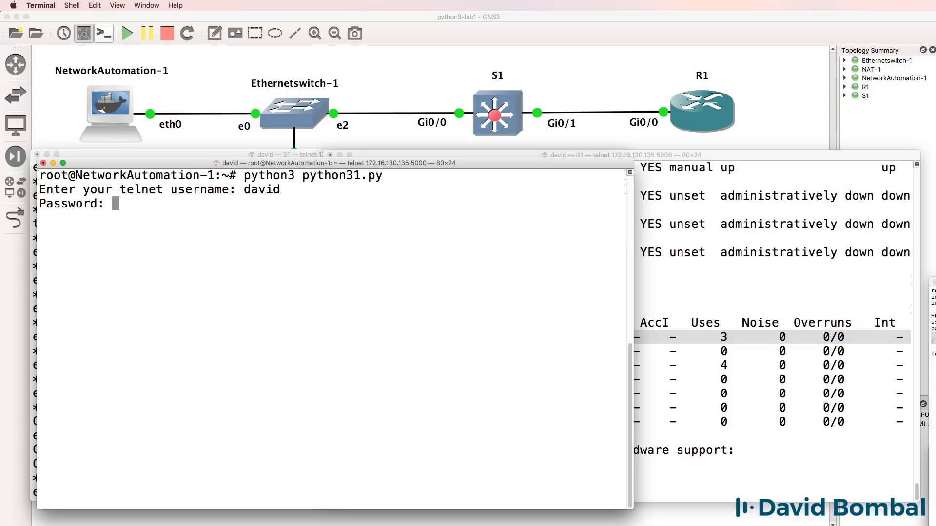
{"action": "key", "text": "Return"}
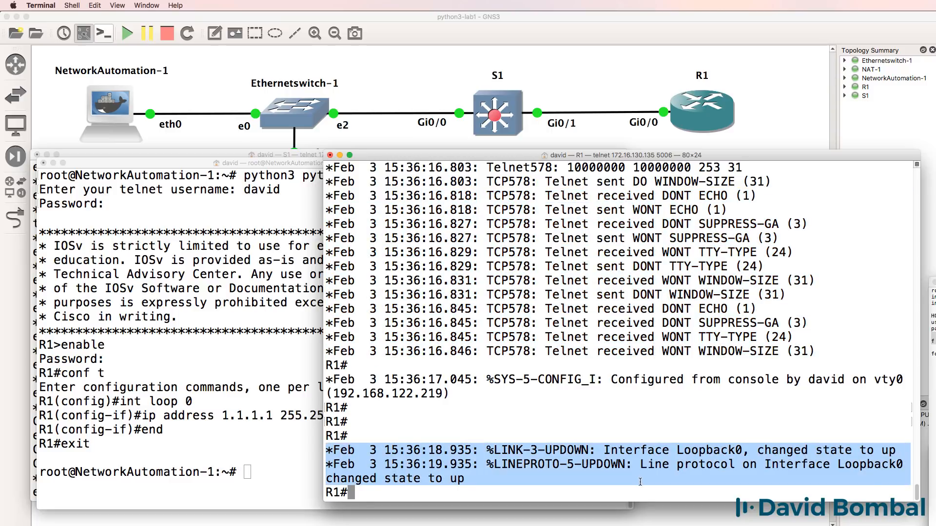
{"action": "type", "text": "sh ip intb r"}
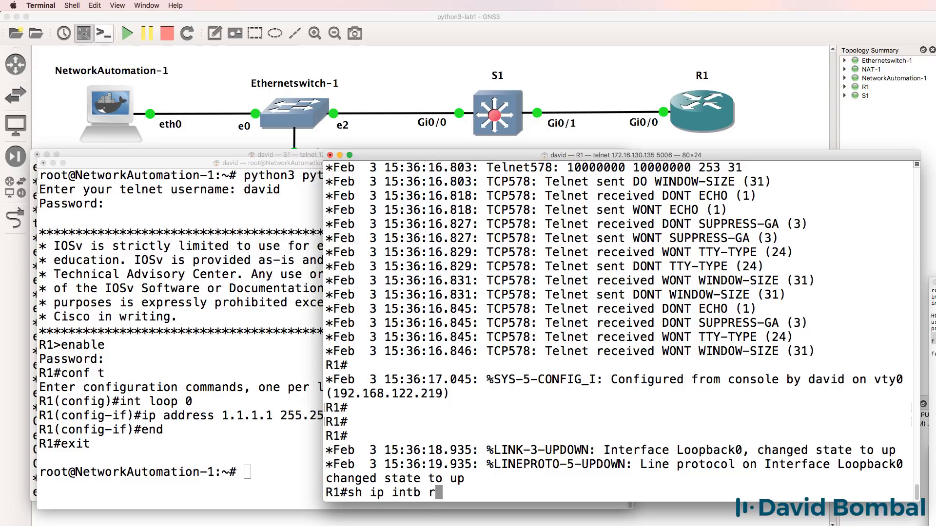
{"action": "key", "text": "enter"}
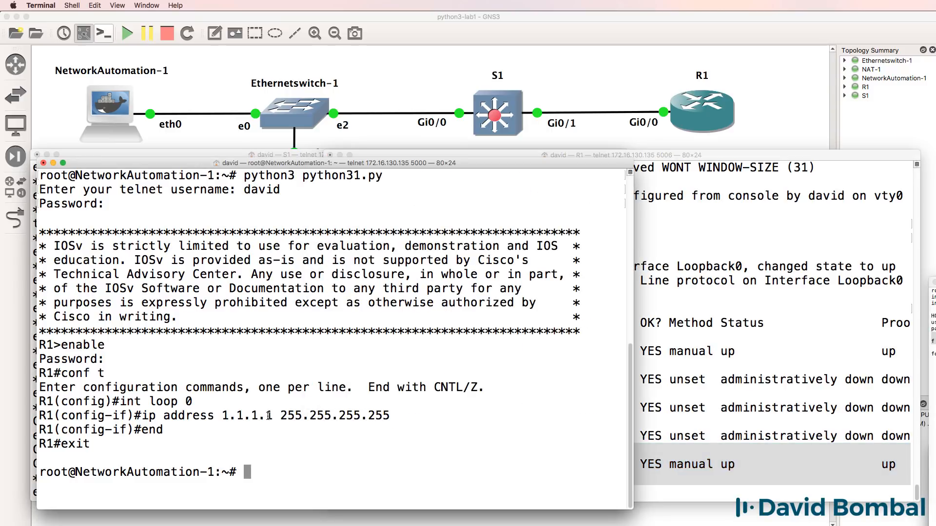
Step: Highlight the configuration commands and exit line in the output, then clear the screen
{"action": "left_click_drag", "start_coordinate": [161, 431], "coordinate": [624, 430]}
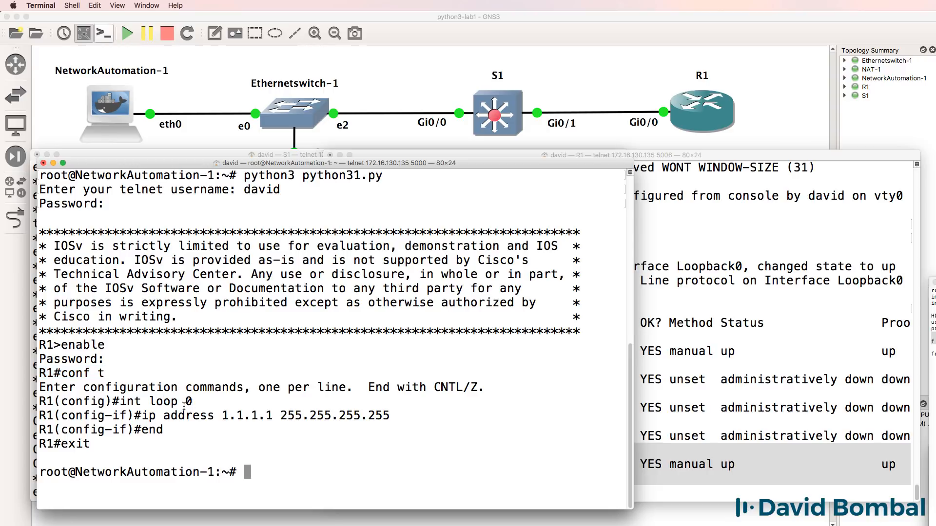
{"action": "left_click_drag", "start_coordinate": [391, 415], "coordinate": [163, 430]}
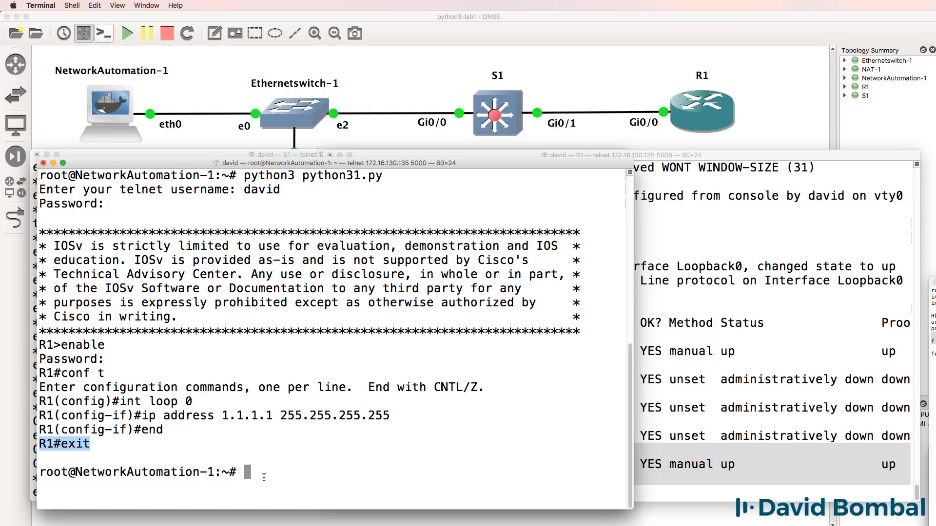
{"action": "type", "text": "clear"}
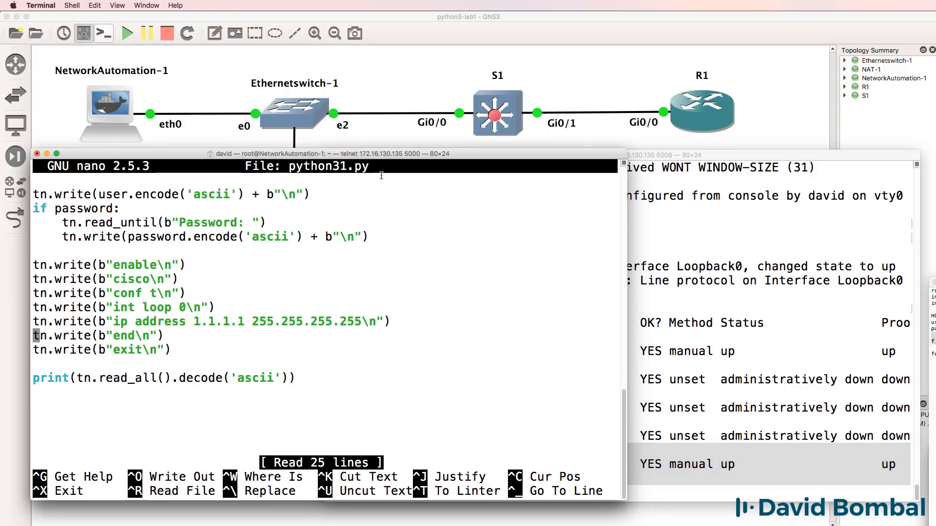
{"action": "mouse_move", "coordinate": [434, 234]}
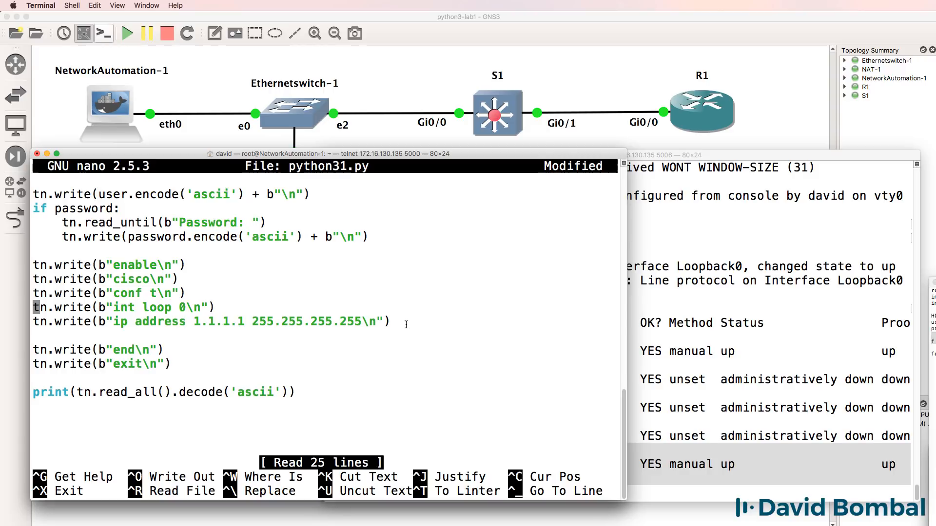
Step: Duplicate the Loopback0 lines and change the copy to Loopback 1 with address 2.2.2.2
{"action": "left_click_drag", "start_coordinate": [35, 306], "coordinate": [388, 321]}
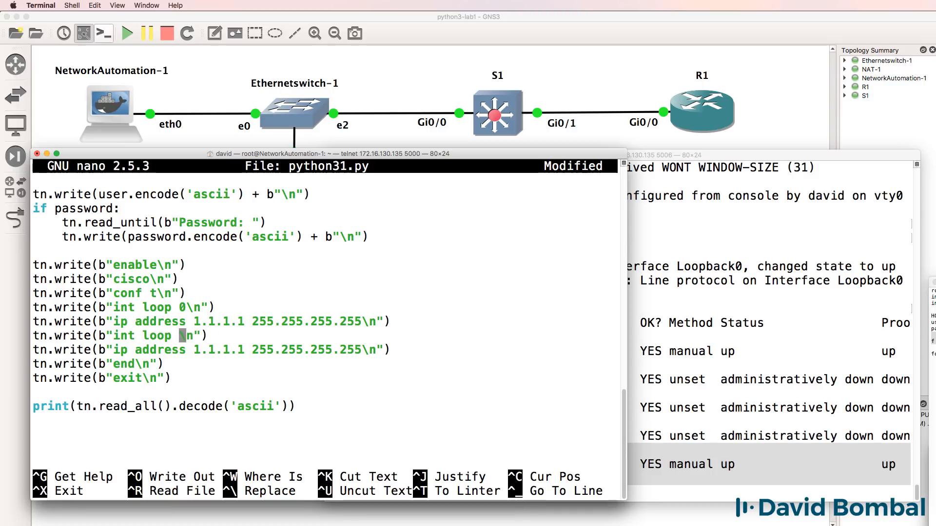
{"action": "type", "text": "1"}
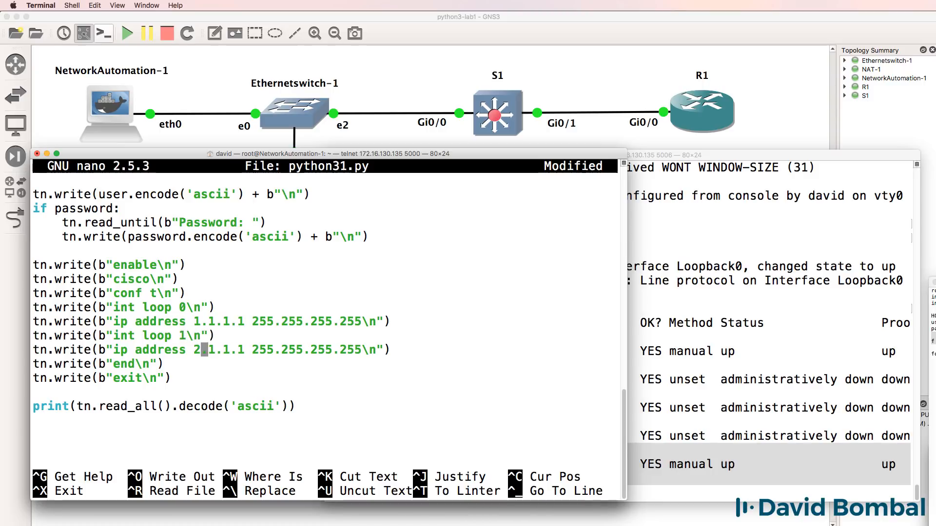
{"action": "type", "text": ".2.2."}
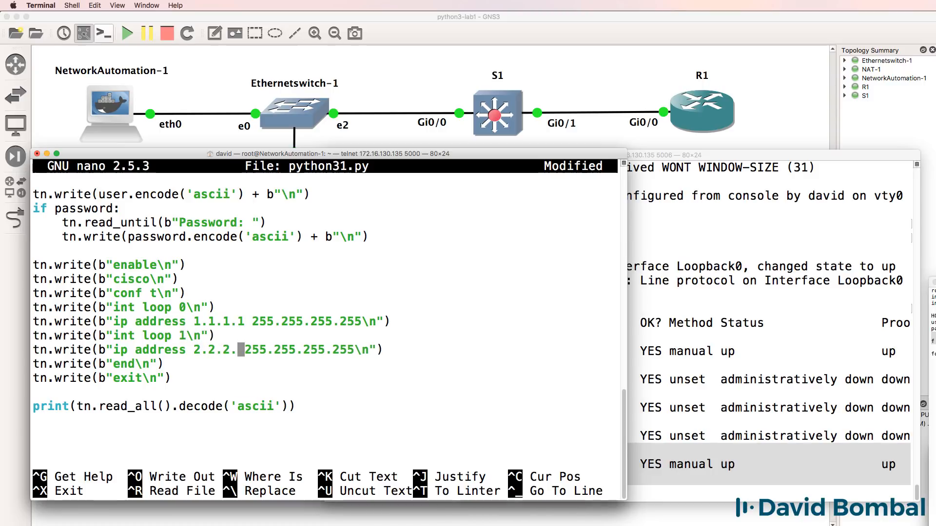
{"action": "type", "text": "2"}
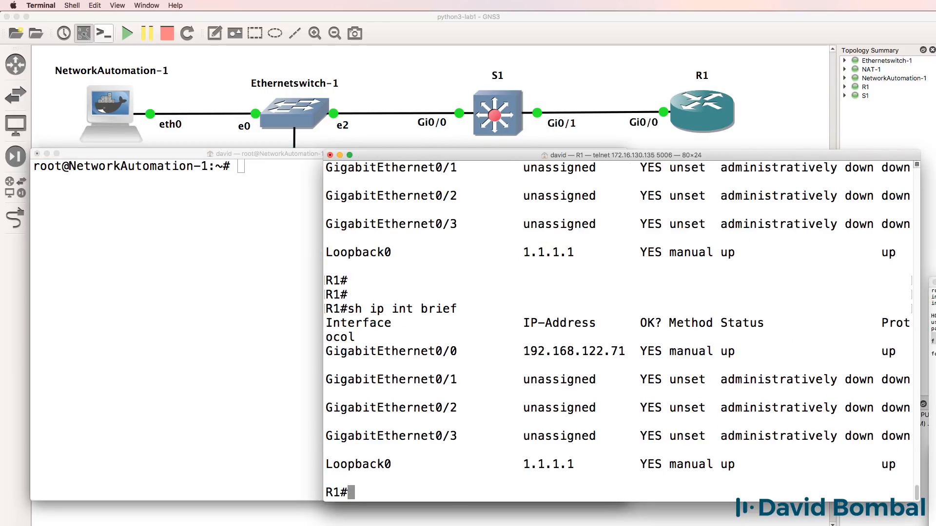
Step: Rerun 'python3 python31.py' on the automation host and log in as david
{"action": "left_click_drag", "start_coordinate": [326, 464], "coordinate": [577, 464]}
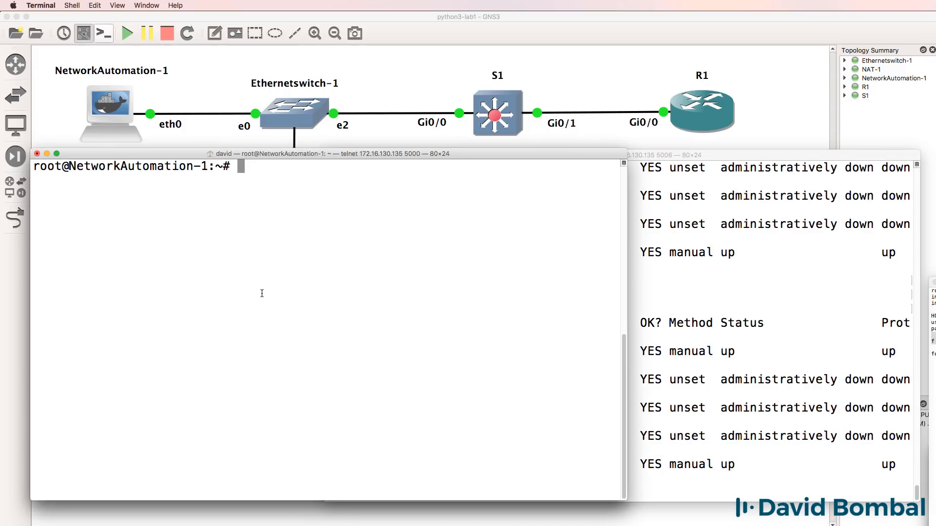
{"action": "type", "text": "python3 python31.py"}
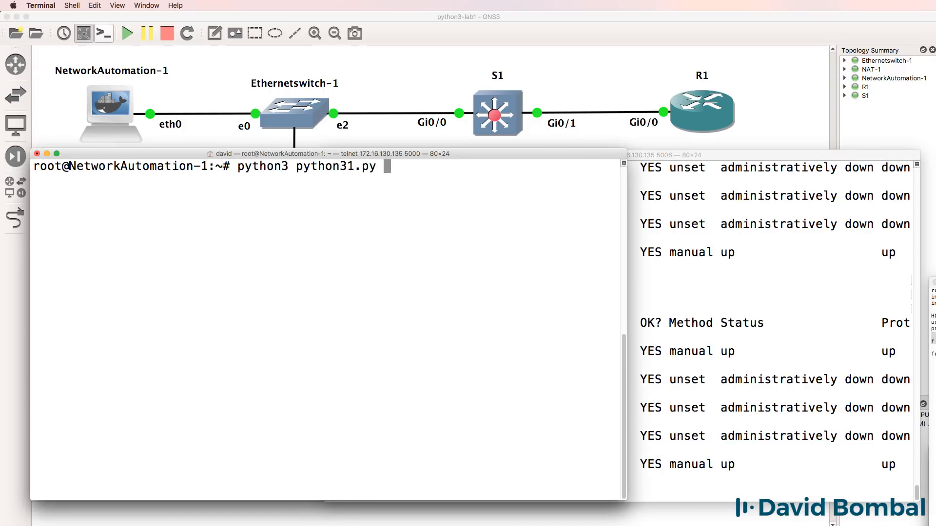
{"action": "type", "text": "david"}
{"action": "left_click", "coordinate": [774, 326]}
{"action": "type", "text": "sh line"}
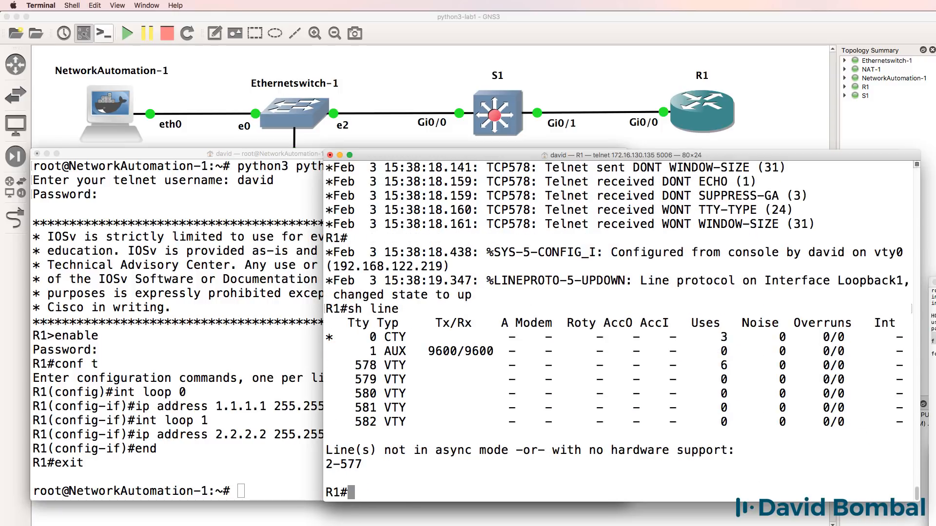
Step: Highlight the script's exit line and check R1's line and interface status for Loopback1
{"action": "left_click_drag", "start_coordinate": [340, 308], "coordinate": [403, 444]}
{"action": "type", "text": "sh ip"}
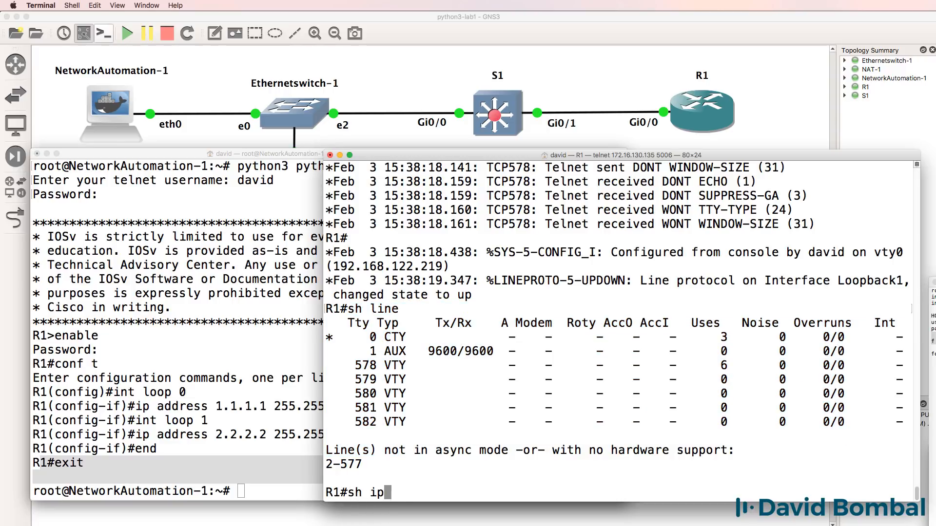
{"action": "type", "text": "int rb"}
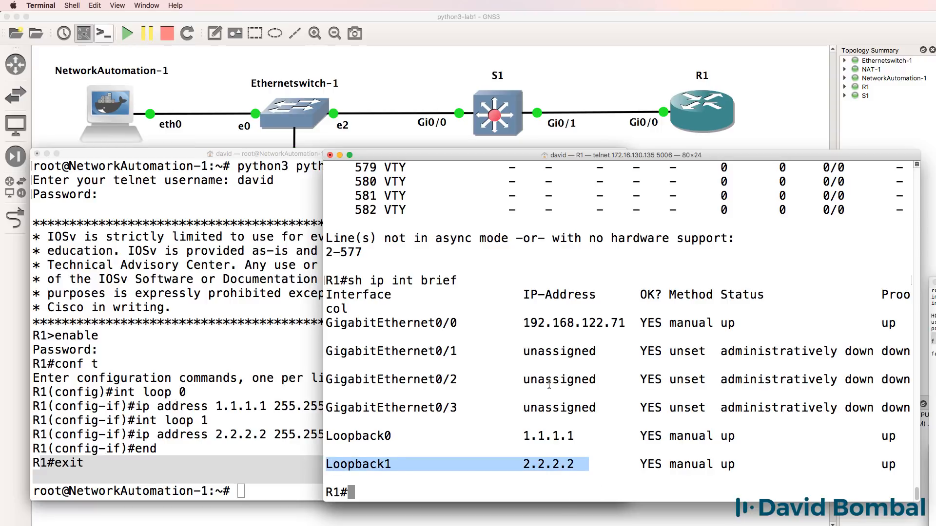
{"action": "type", "text": "sh ip por"}
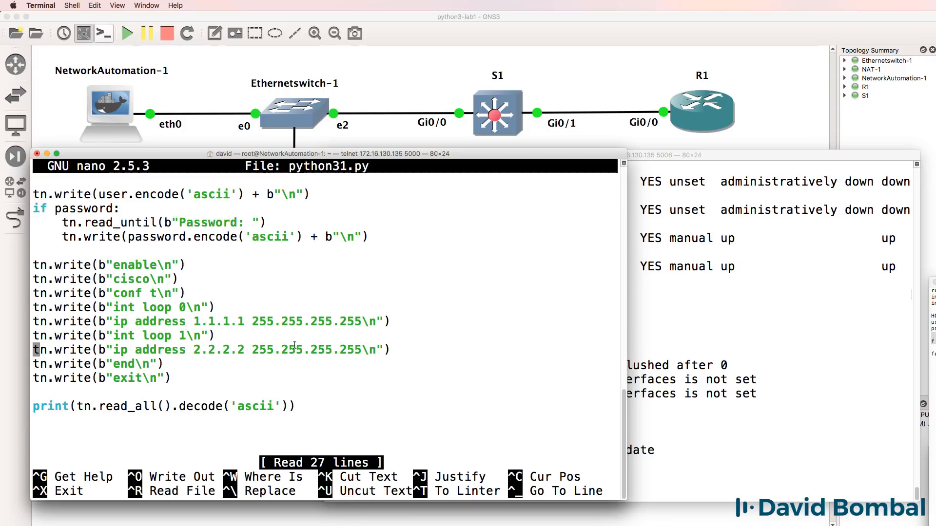
Step: Rewrite the duplicated lines as 'router ospf 1' and 'network 0.0.0.0 255.255.255.255 area 0'
{"action": "left_click_drag", "start_coordinate": [36, 335], "coordinate": [394, 349]}
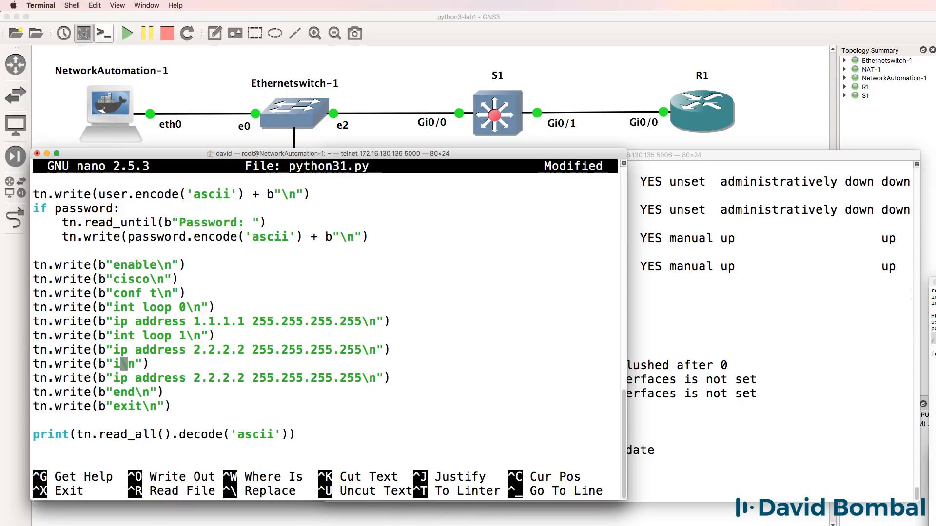
{"action": "type", "text": "router ospf 1"}
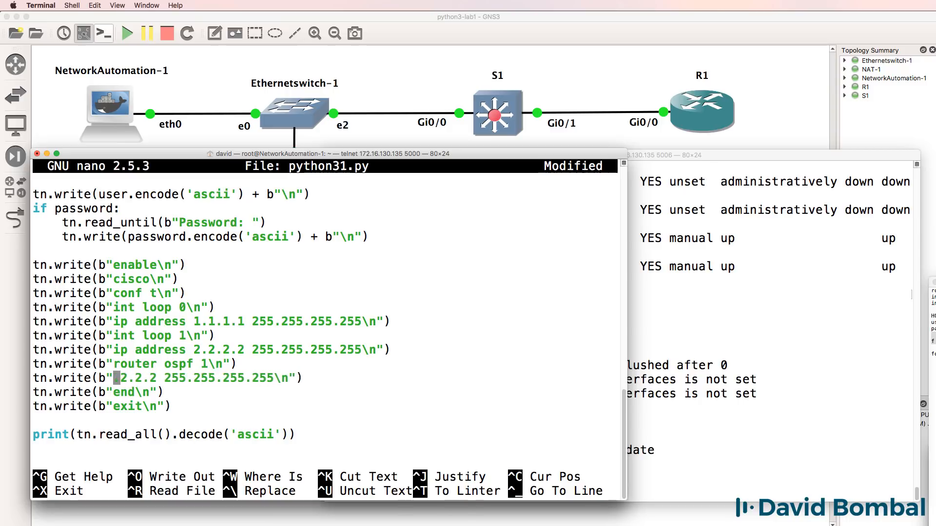
{"action": "key", "text": "backspace"}
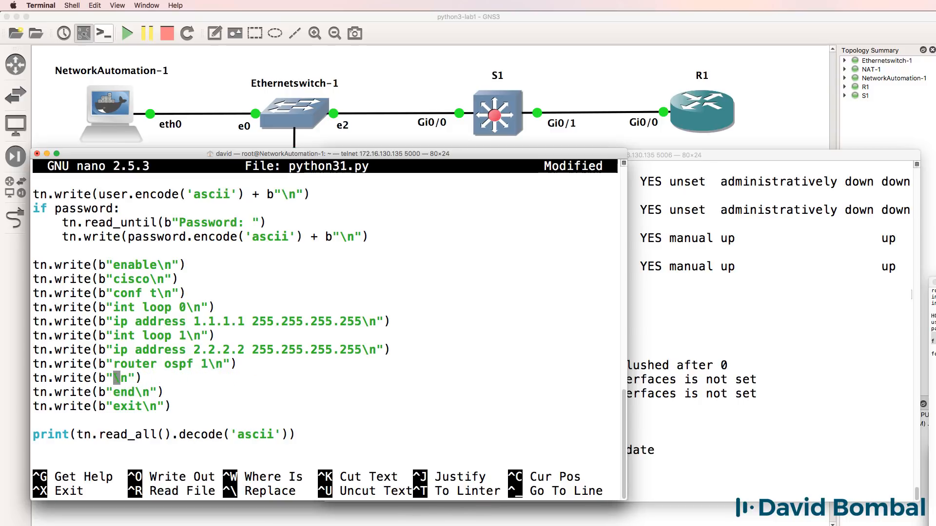
{"action": "type", "text": "netwokr"}
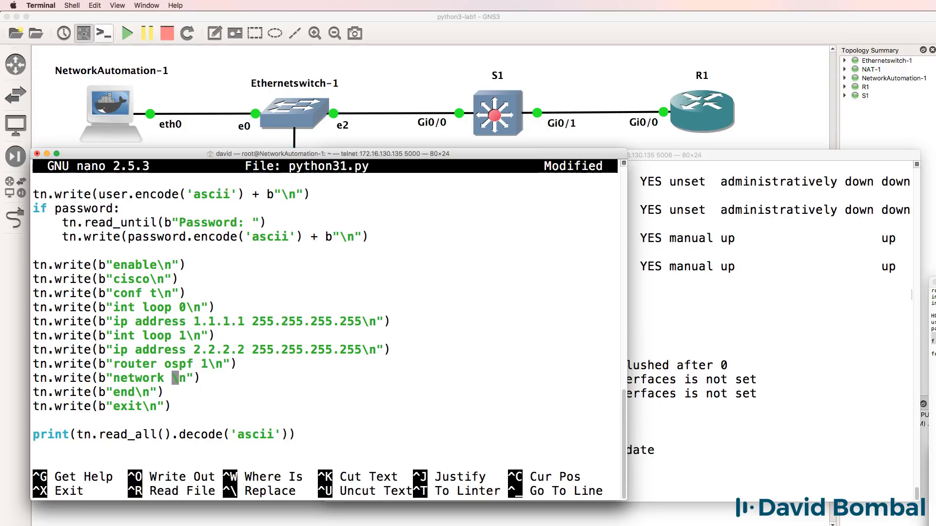
{"action": "type", "text": "0.0.0.0 255.255.255"}
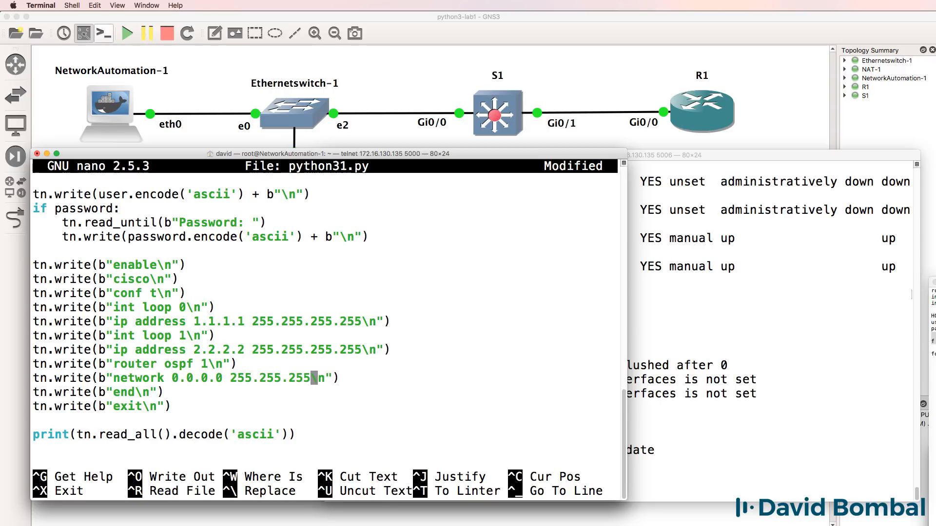
{"action": "type", "text": "area 0"}
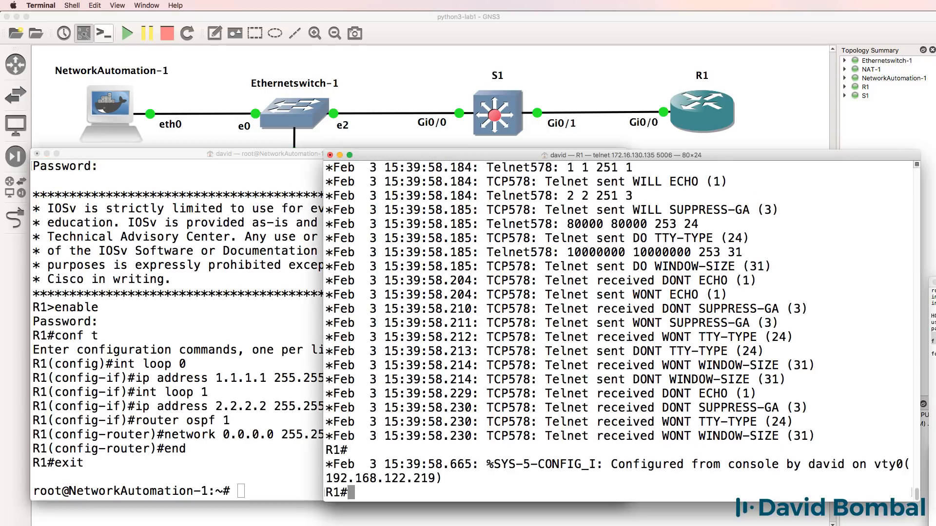
Step: Check 'sh ip protocols' and 'sh ip ospf int brief' on R1, then reopen python31.py in nano
{"action": "type", "text": "sh ip prot"}
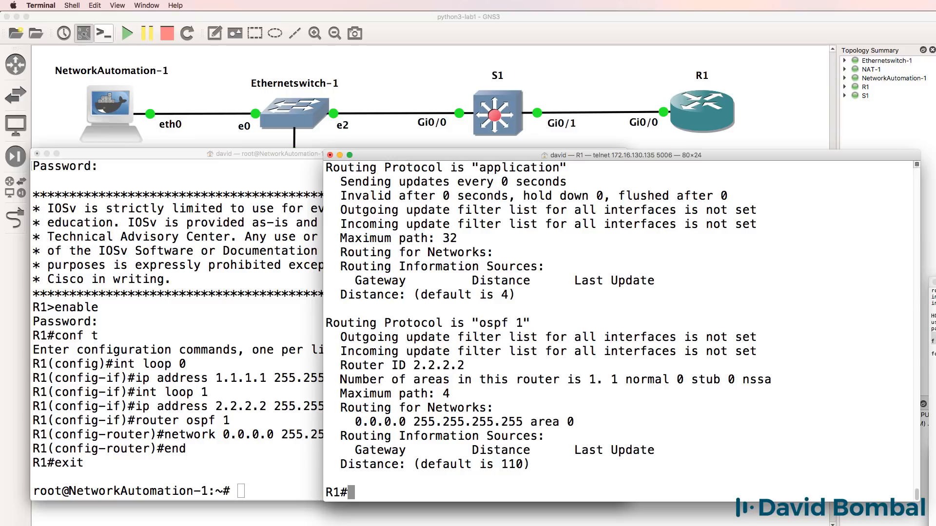
{"action": "type", "text": "sh ip ospf int brief"}
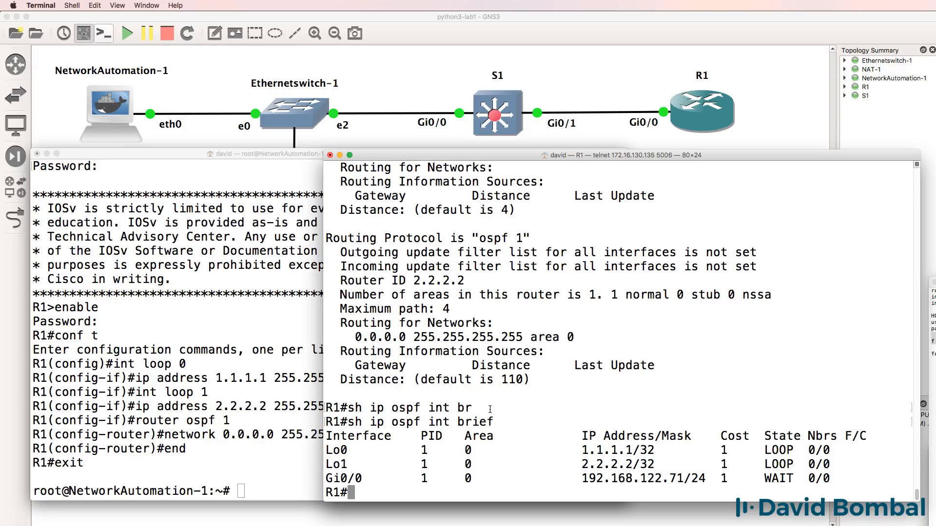
{"action": "left_click_drag", "start_coordinate": [472, 408], "coordinate": [351, 493]}
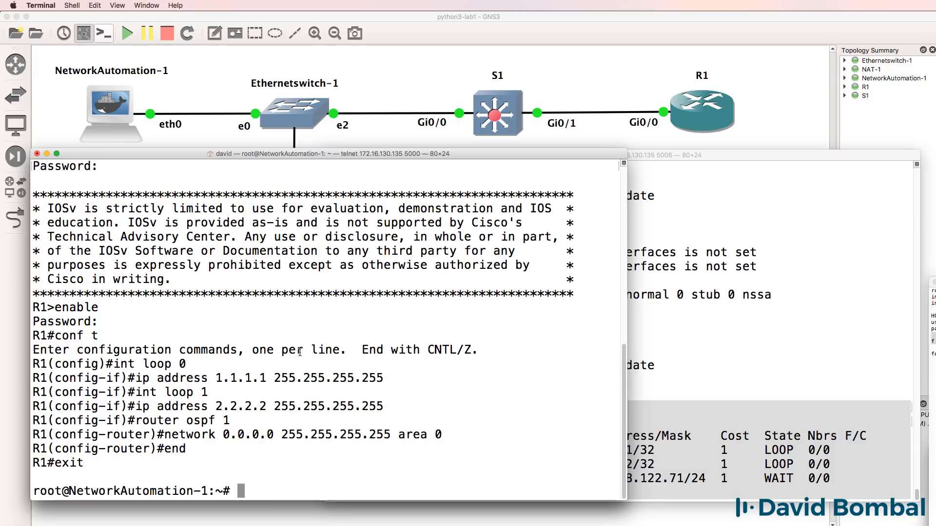
{"action": "type", "text": "nano python31.py"}
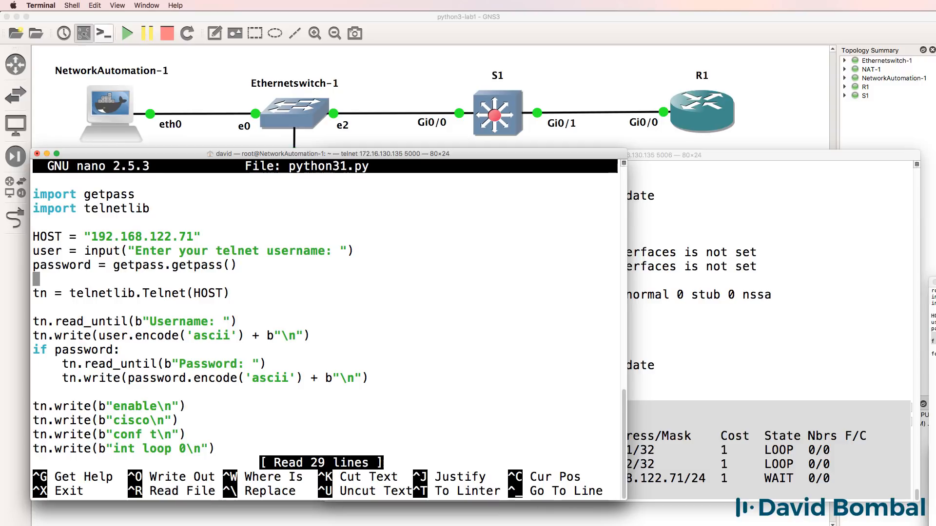
{"action": "scroll", "scroll_direction": "down", "scroll_amount": 3}
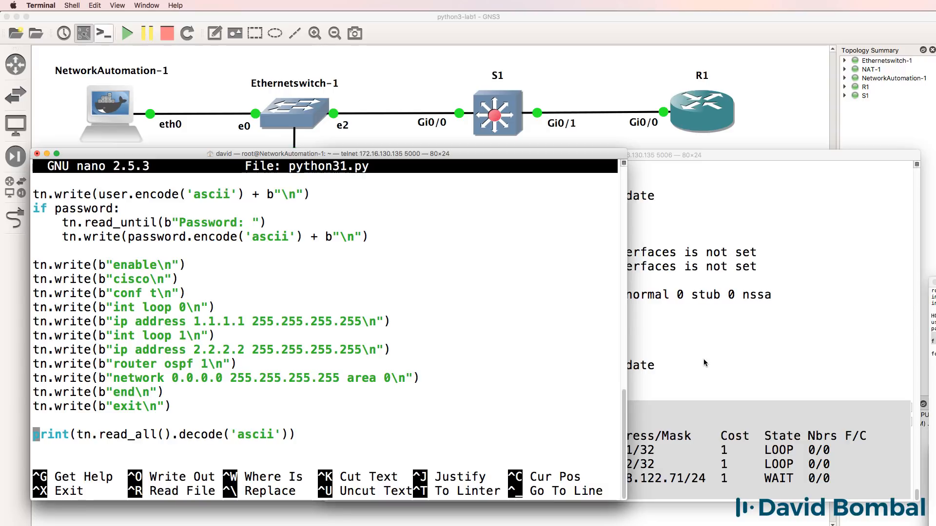
{"action": "mouse_move", "coordinate": [789, 339]}
{"action": "type", "text": "no router os"}
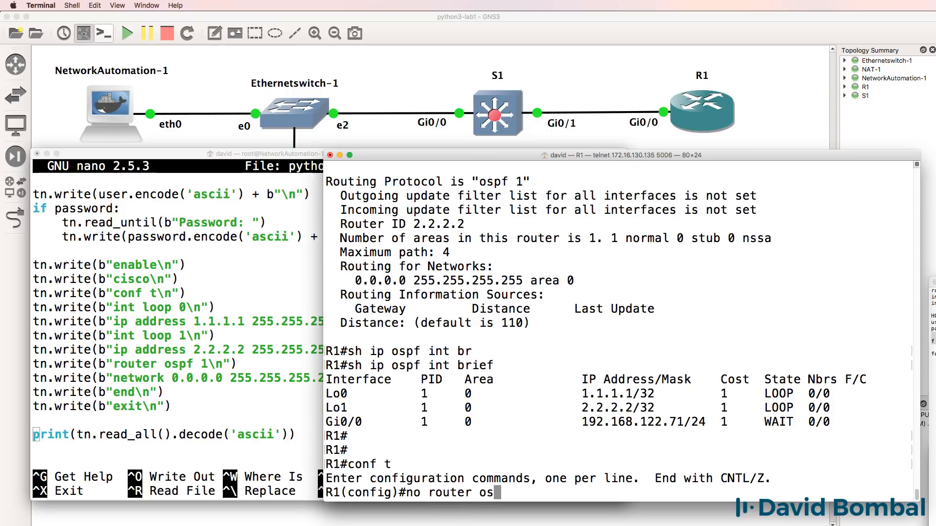
Step: Delete OSPF 1 and Loopback0/Loopback1 from R1 and check the interface summary
{"action": "type", "text": "no int loop 0"}
{"action": "type", "text": "sh ip int brief"}
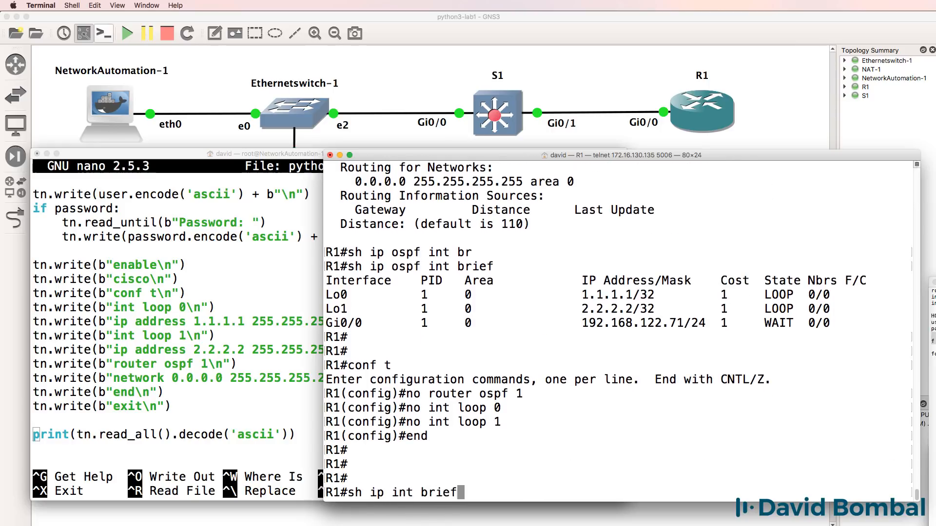
{"action": "key", "text": "Return"}
{"action": "type", "text": "sh"}
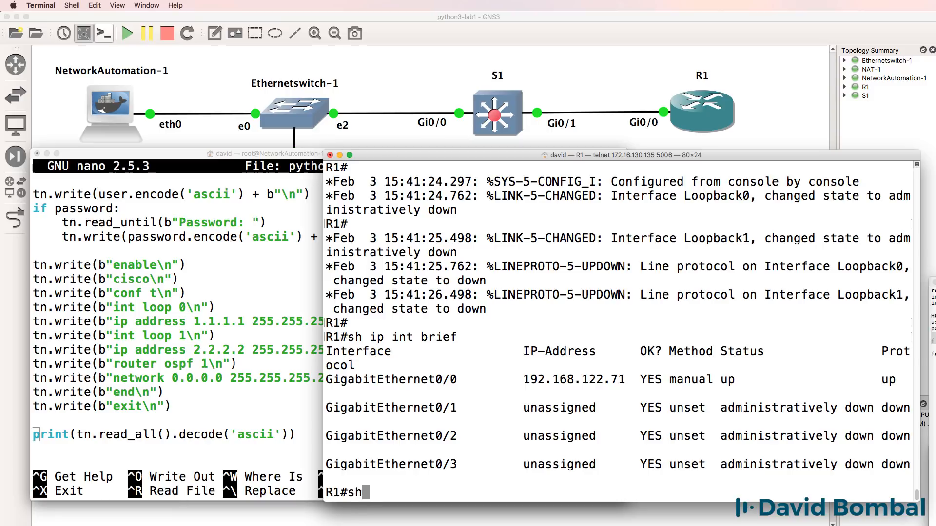
{"action": "type", "text": "ip r"}
{"action": "type", "text": "y"}
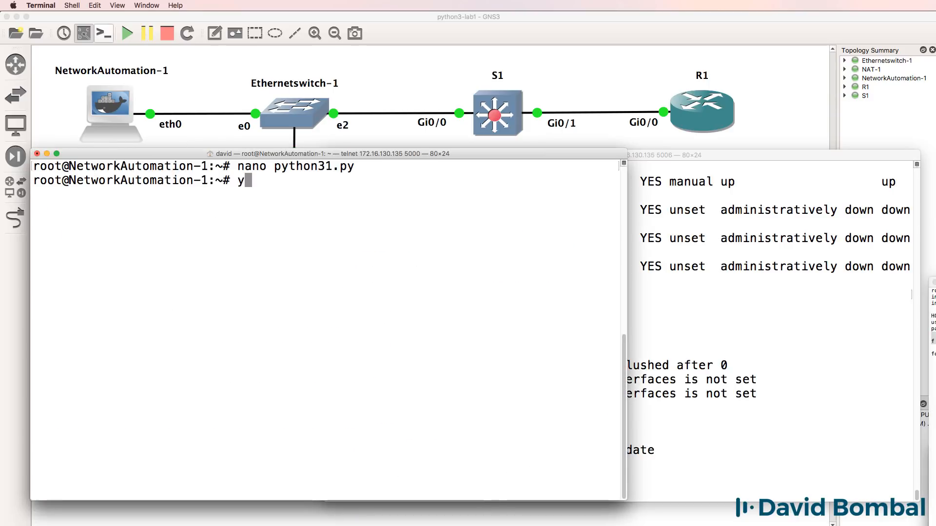
Step: Rerun python31.py as david, check 'sh ip protocols' and 'sh ip int br' on R1, then clear
{"action": "type", "text": "python3 python31.py"}
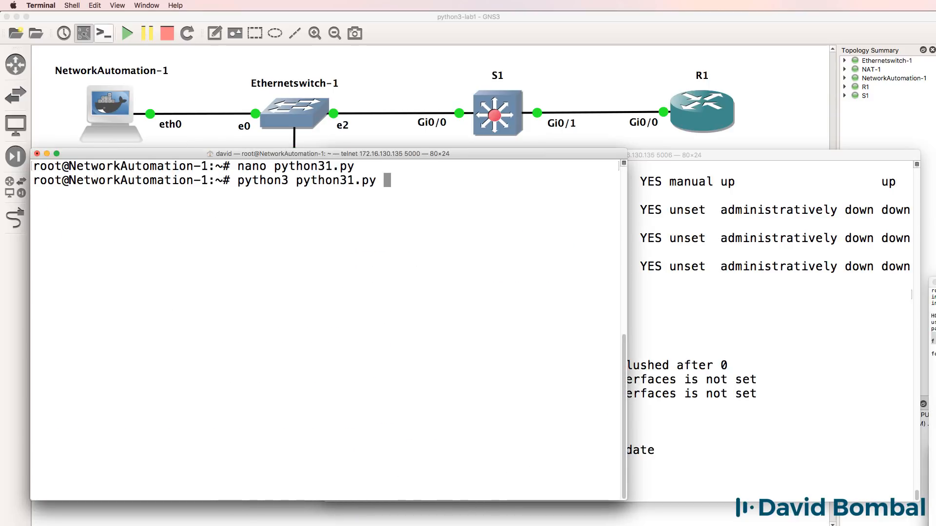
{"action": "type", "text": "david"}
{"action": "type", "text": "sh"}
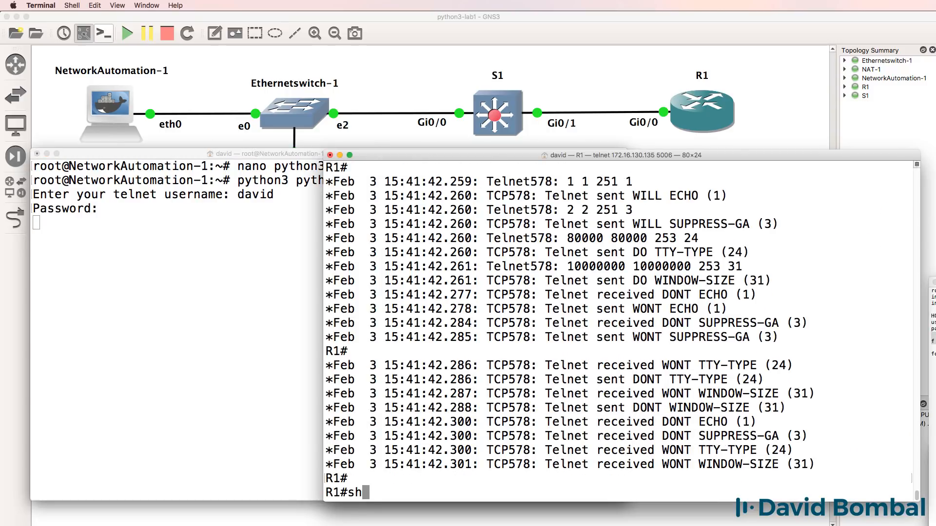
{"action": "type", "text": "ip pro"}
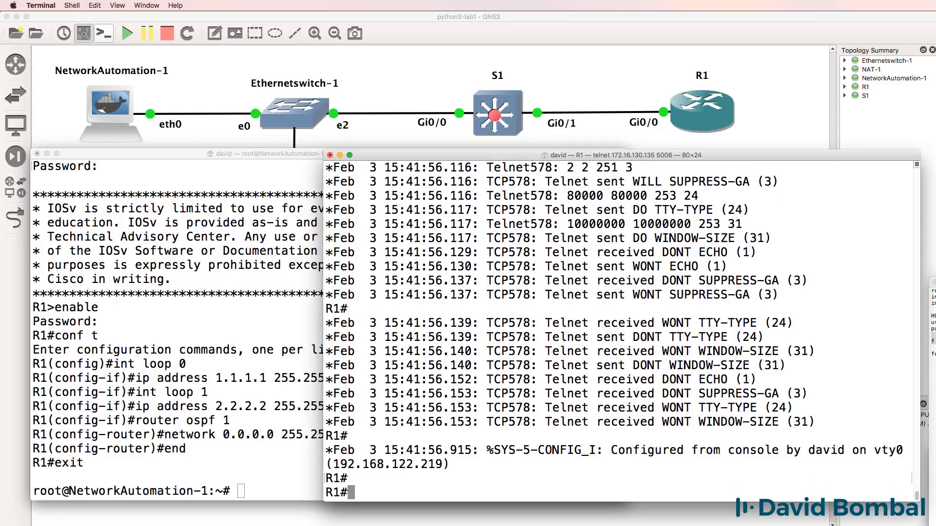
{"action": "type", "text": "sh ip prot"}
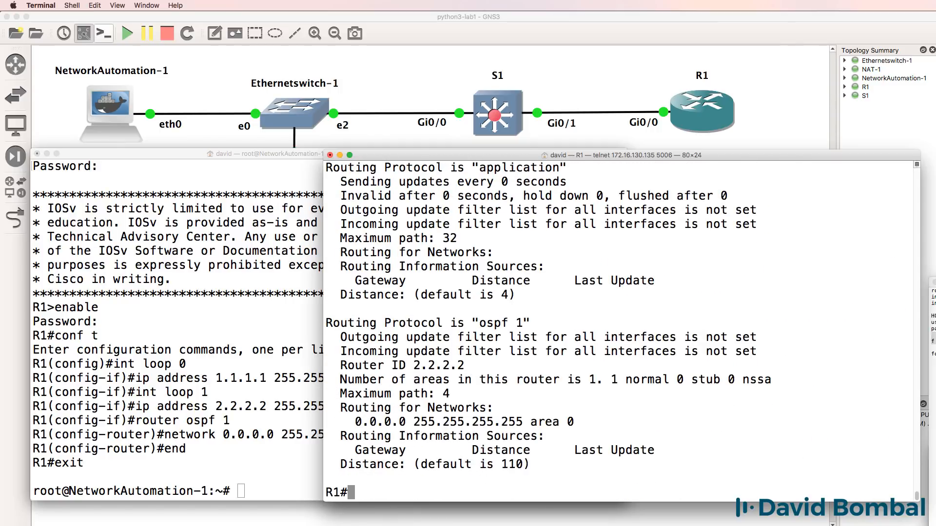
{"action": "type", "text": "sh ip int brief"}
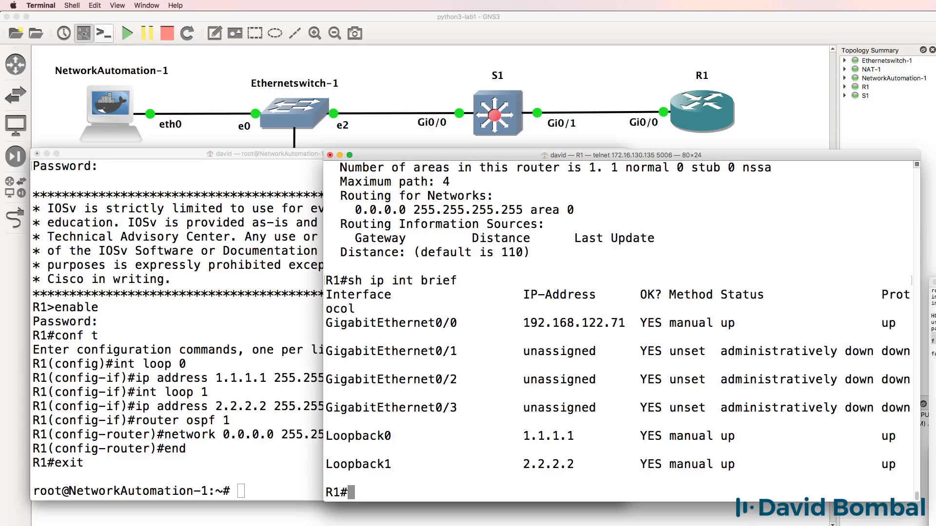
{"action": "mouse_move", "coordinate": [719, 240]}
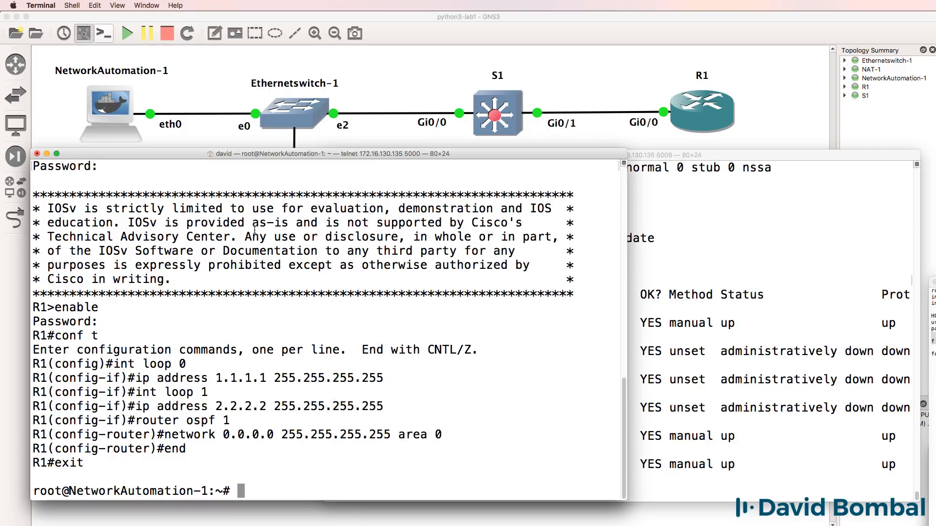
{"action": "type", "text": "clear"}
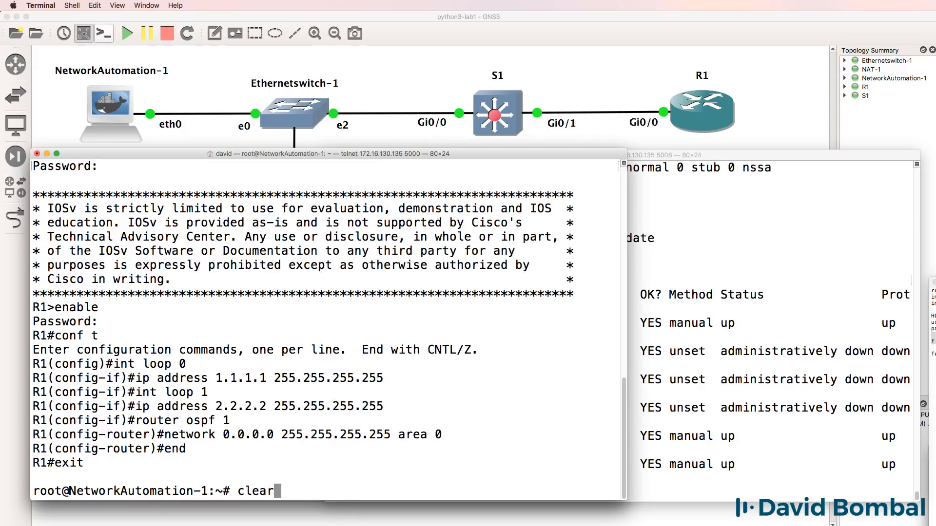
{"action": "key", "text": "Return"}
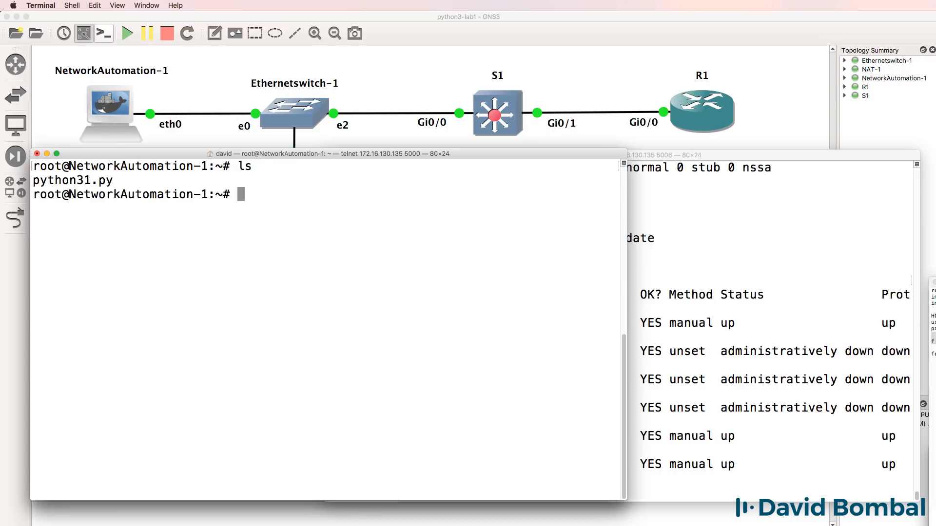